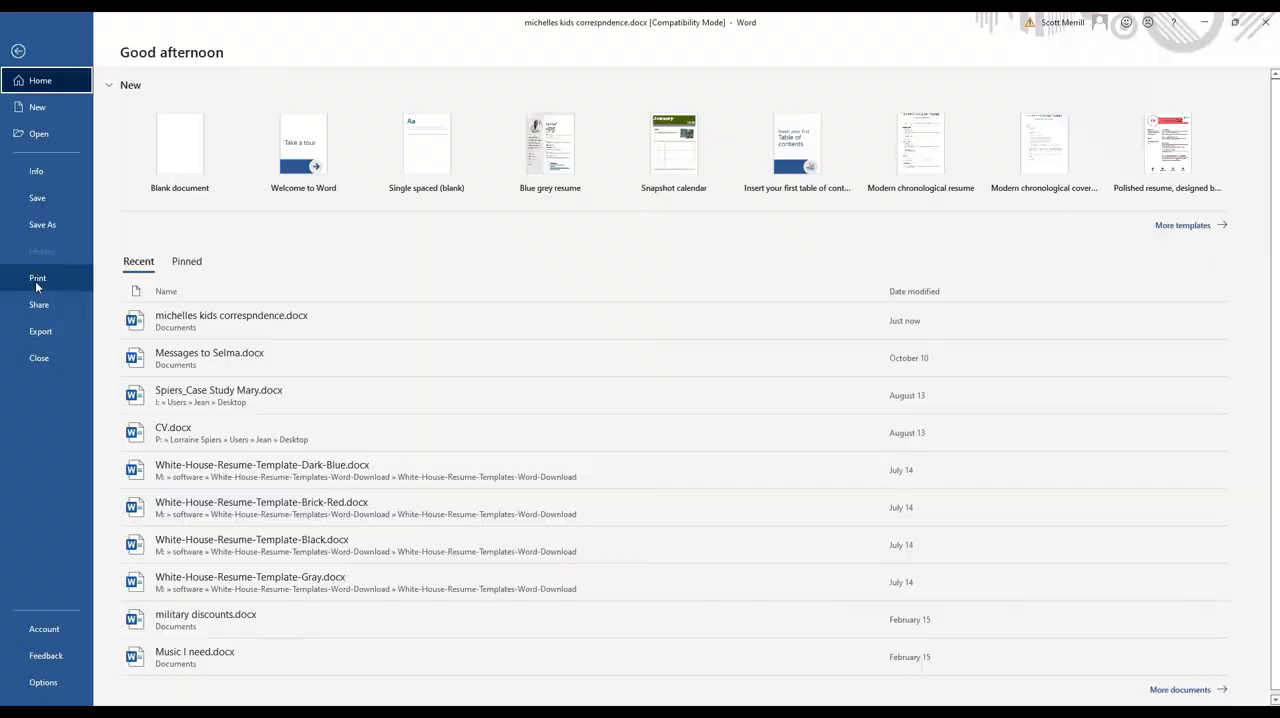
Step: Send the correspondence document to the printer from Word's File menu
left_click(36, 278)
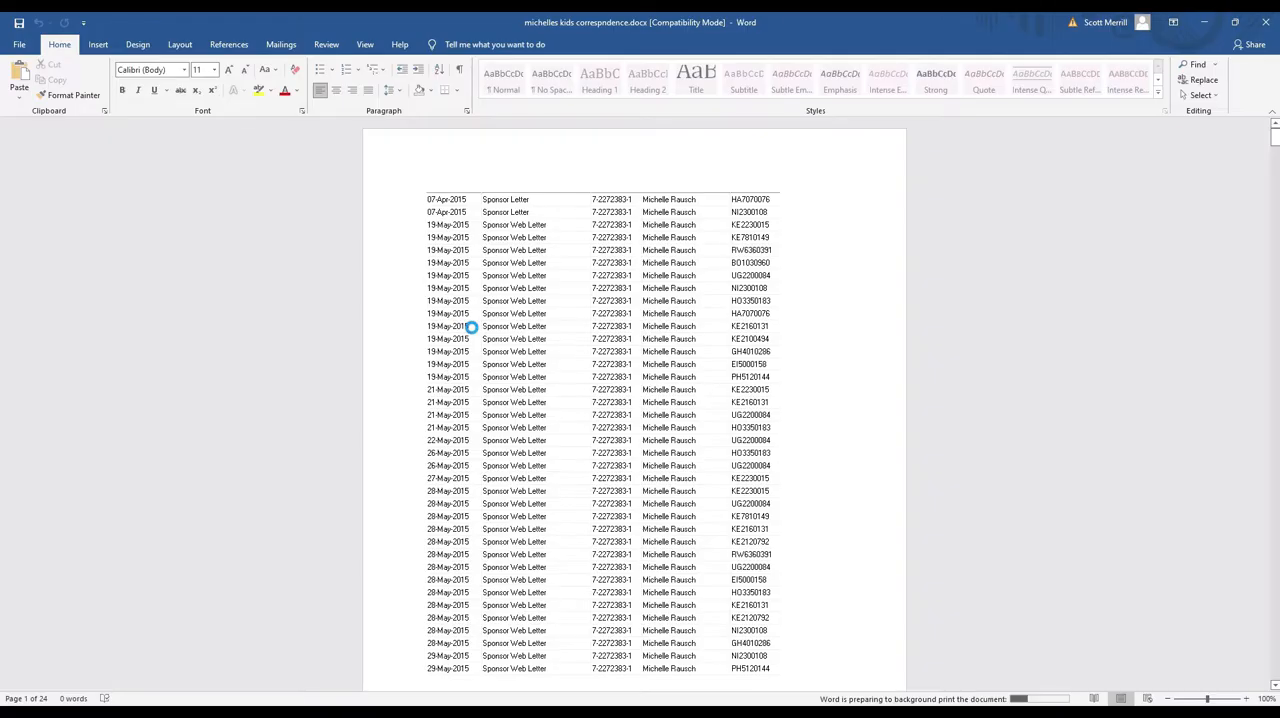
left_click(18, 44)
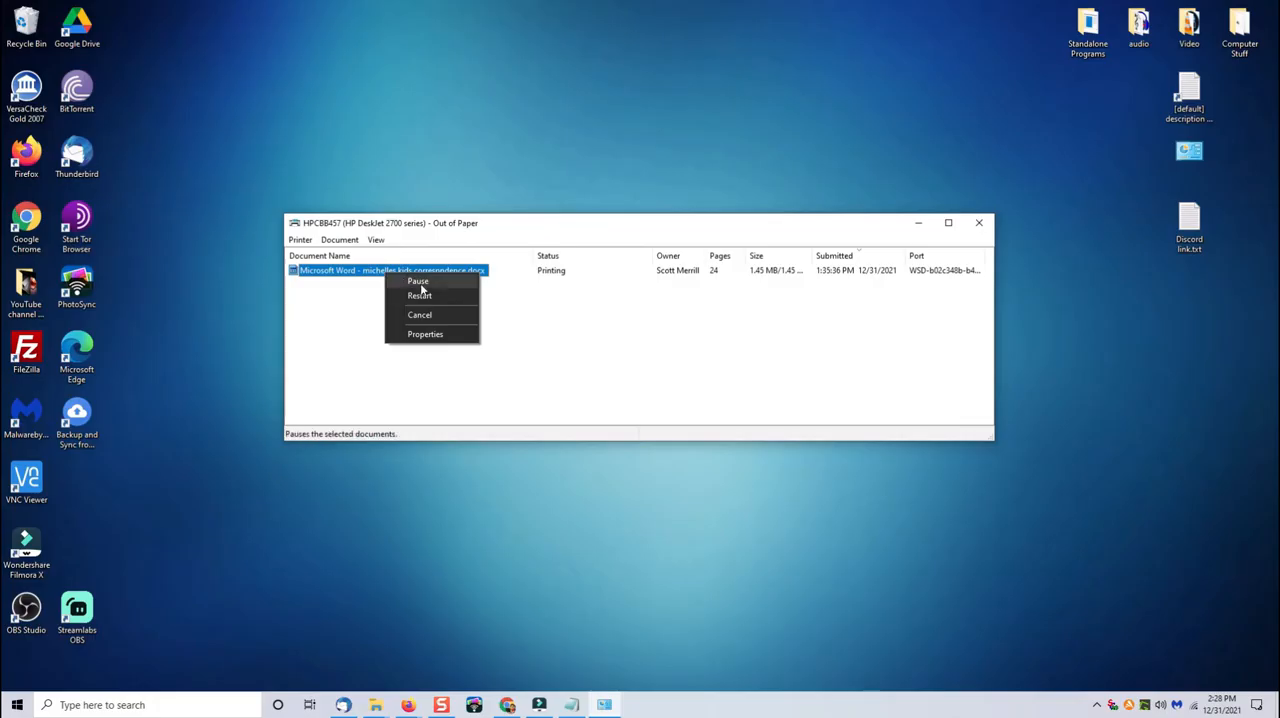
Step: Cancel the stuck Word print job, confirming so the queue is left empty
left_click(420, 314)
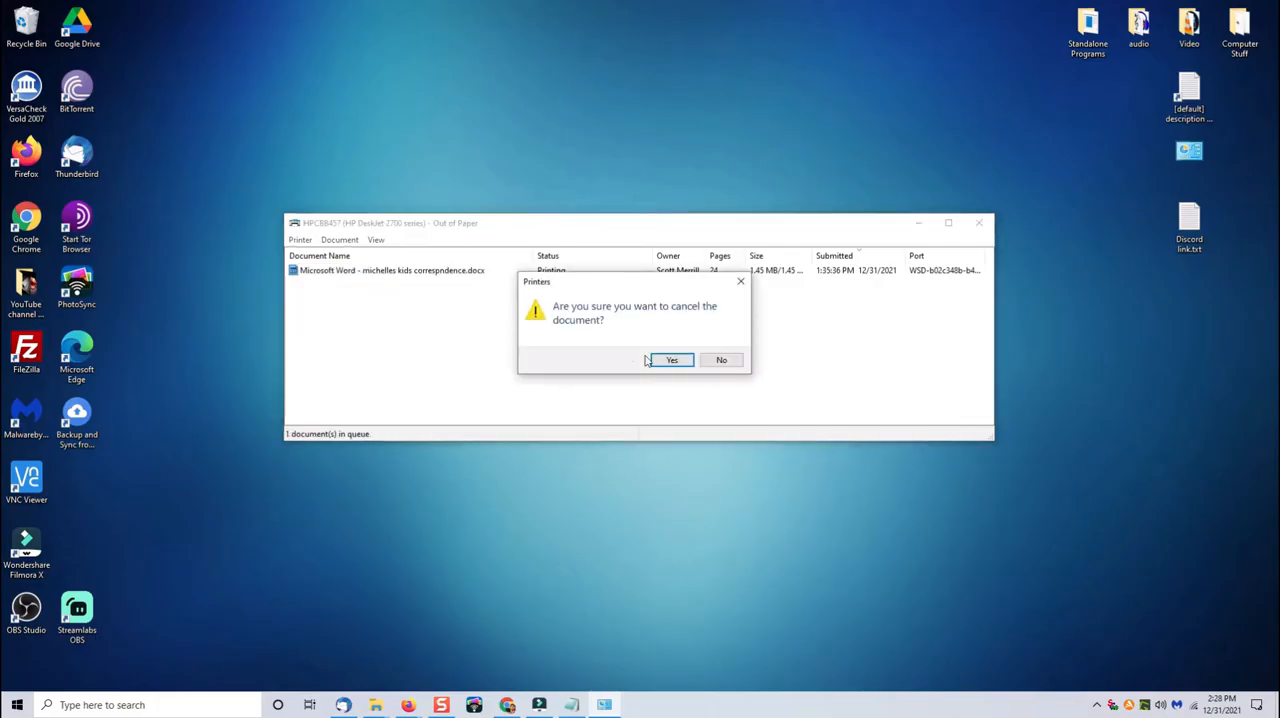
left_click(672, 360)
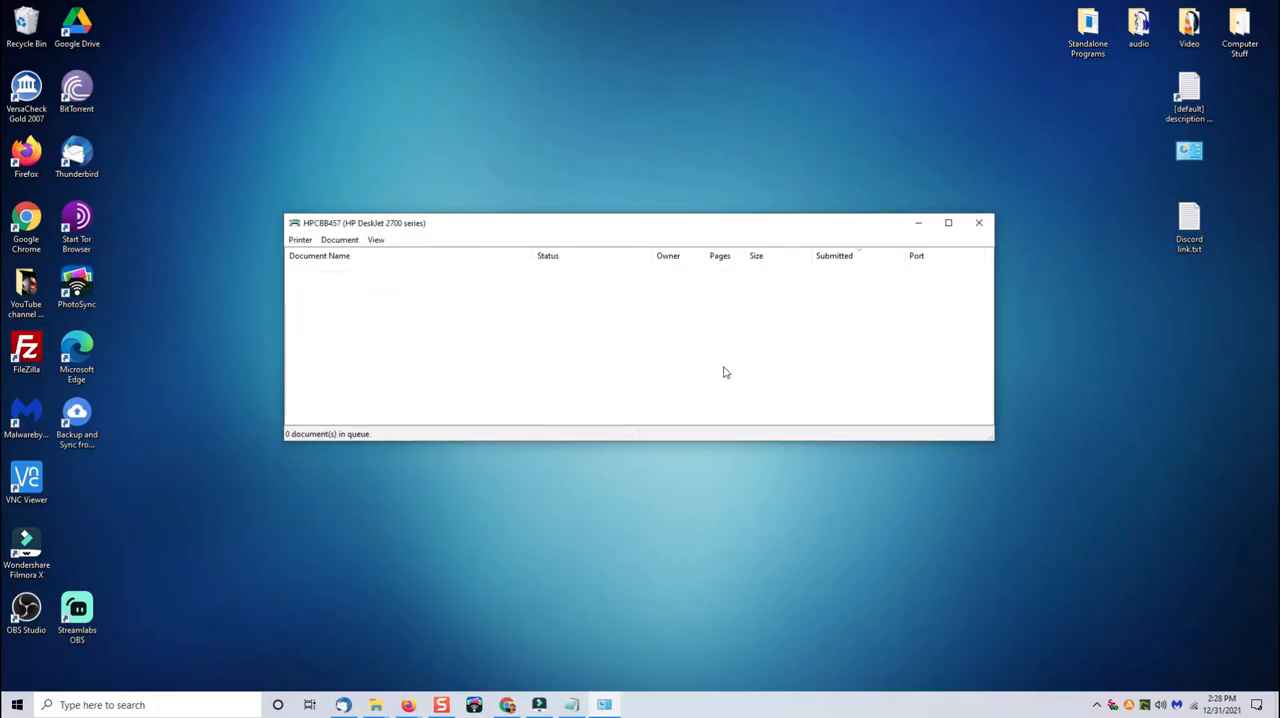
left_click(978, 222)
type("services")
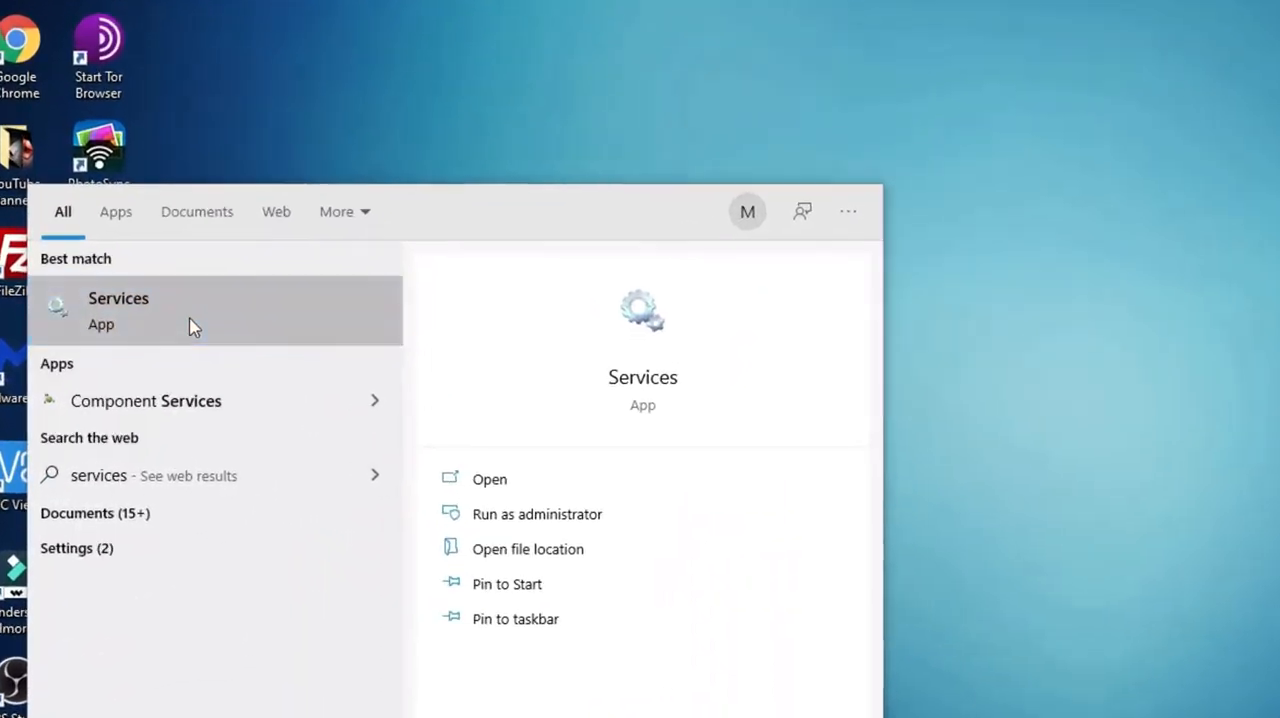
Step: Stop the Print Spooler service in Services and start it again
left_click(118, 298)
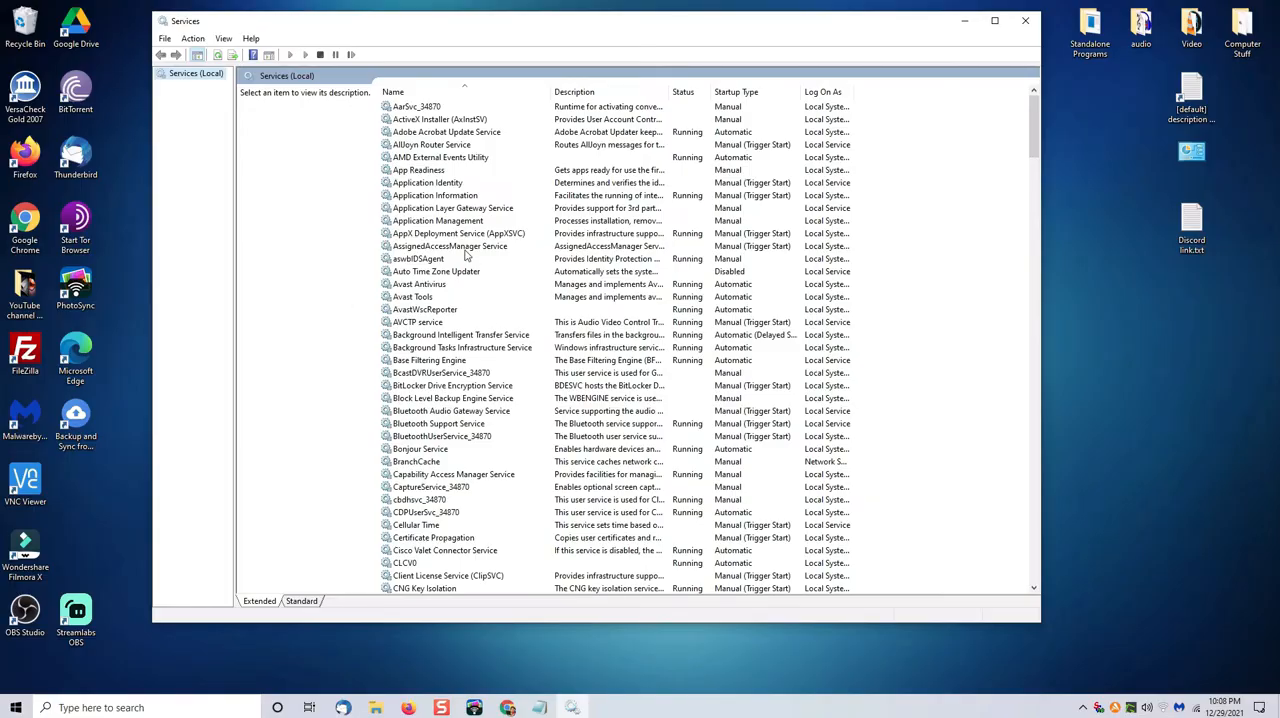
scroll("down", 3)
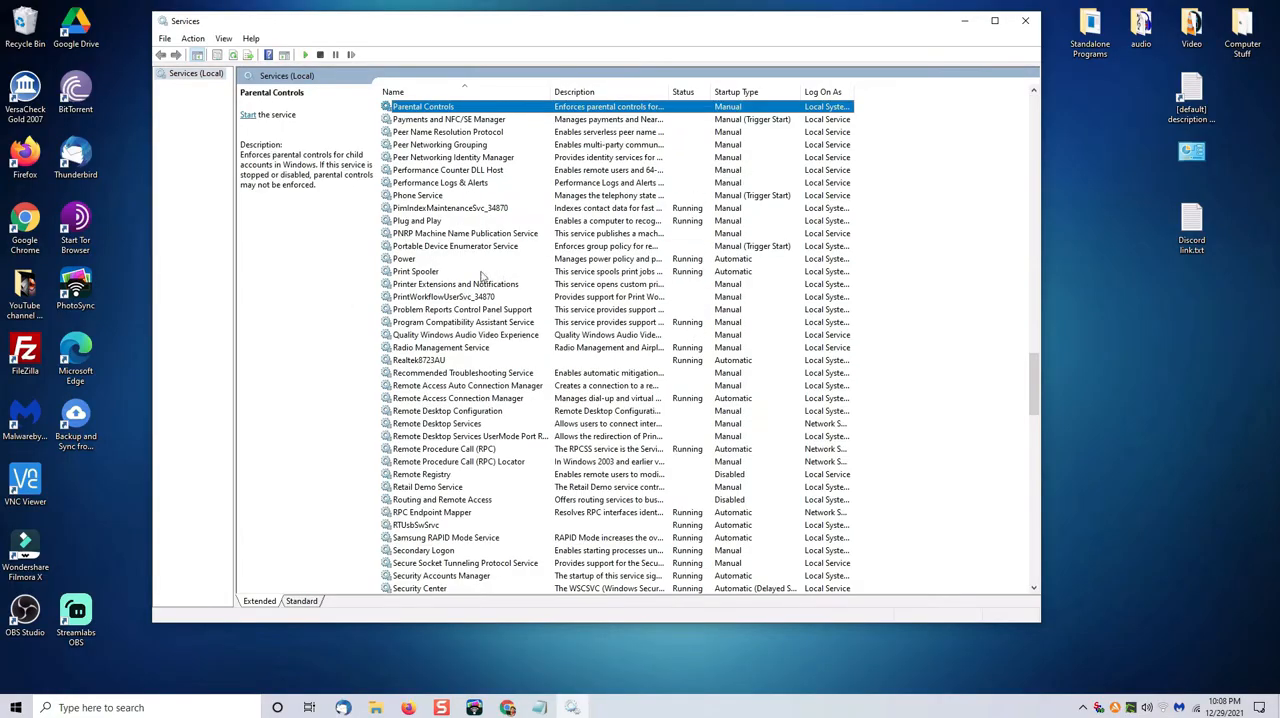
left_click(416, 272)
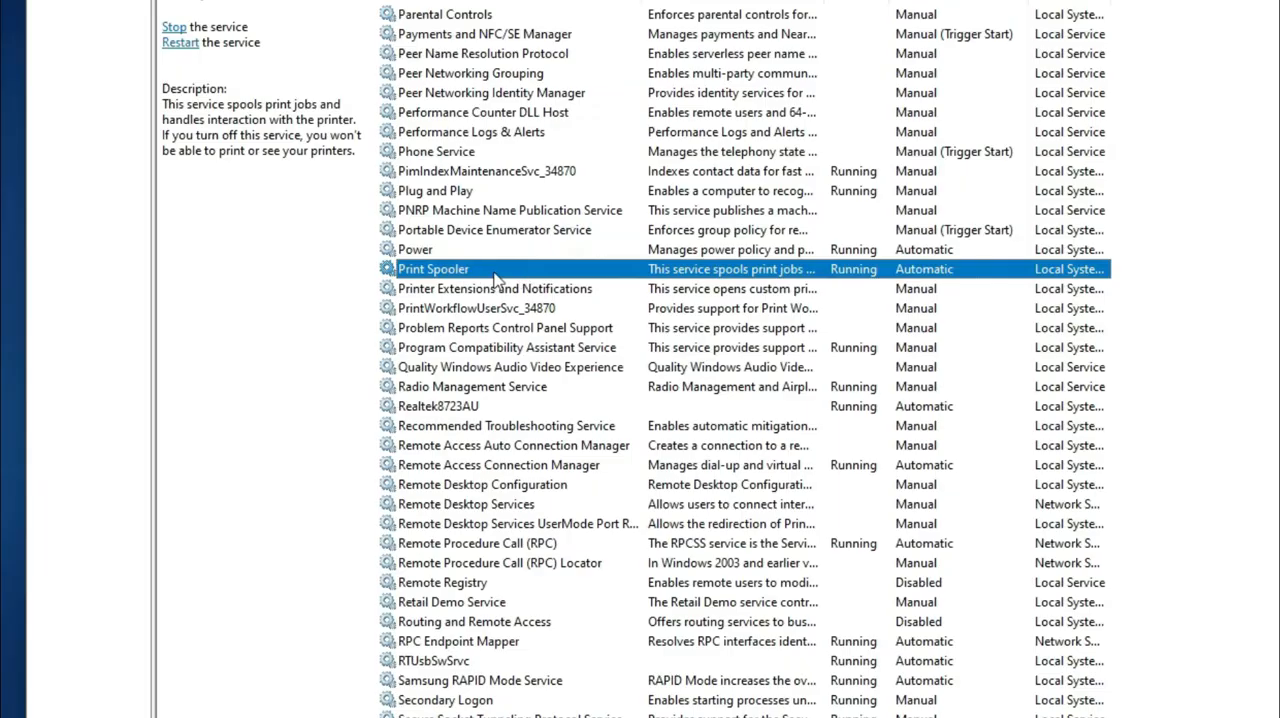
right_click(432, 268)
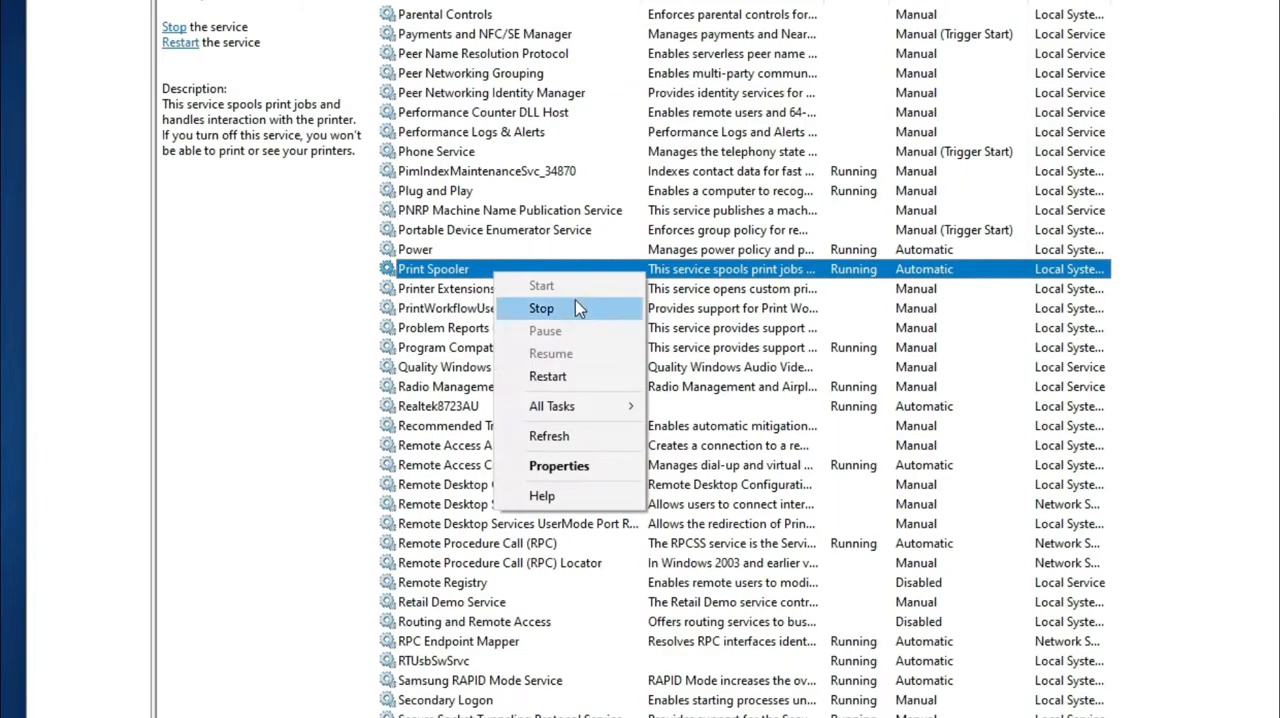
left_click(540, 308)
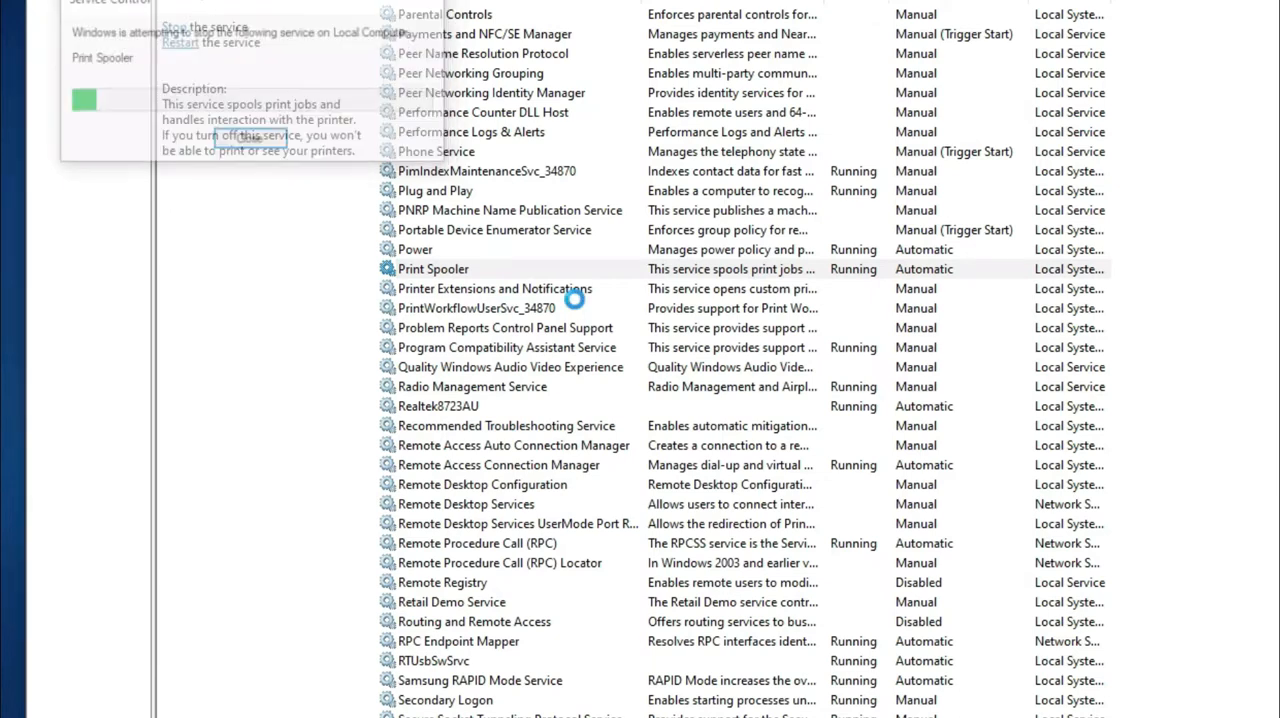
left_click(180, 42)
type("s")
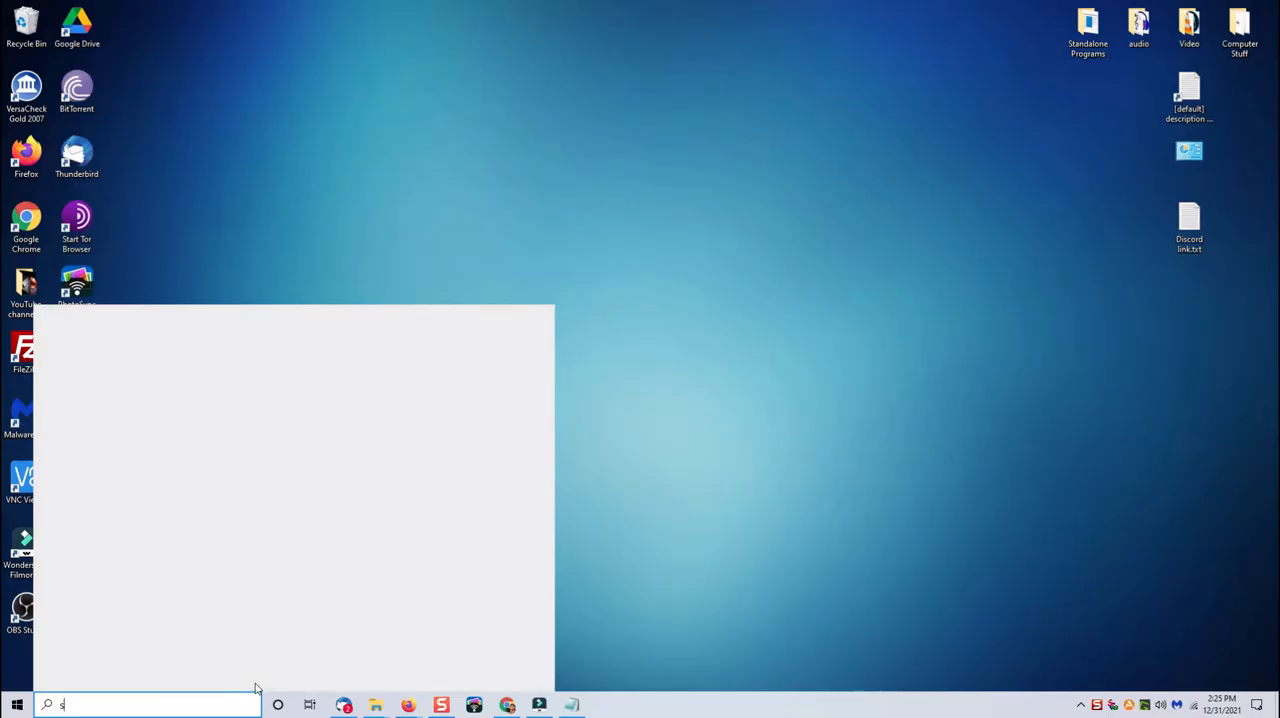
Step: Launch System Restore from system protection and select the automatic restore point
type("ystem restore")
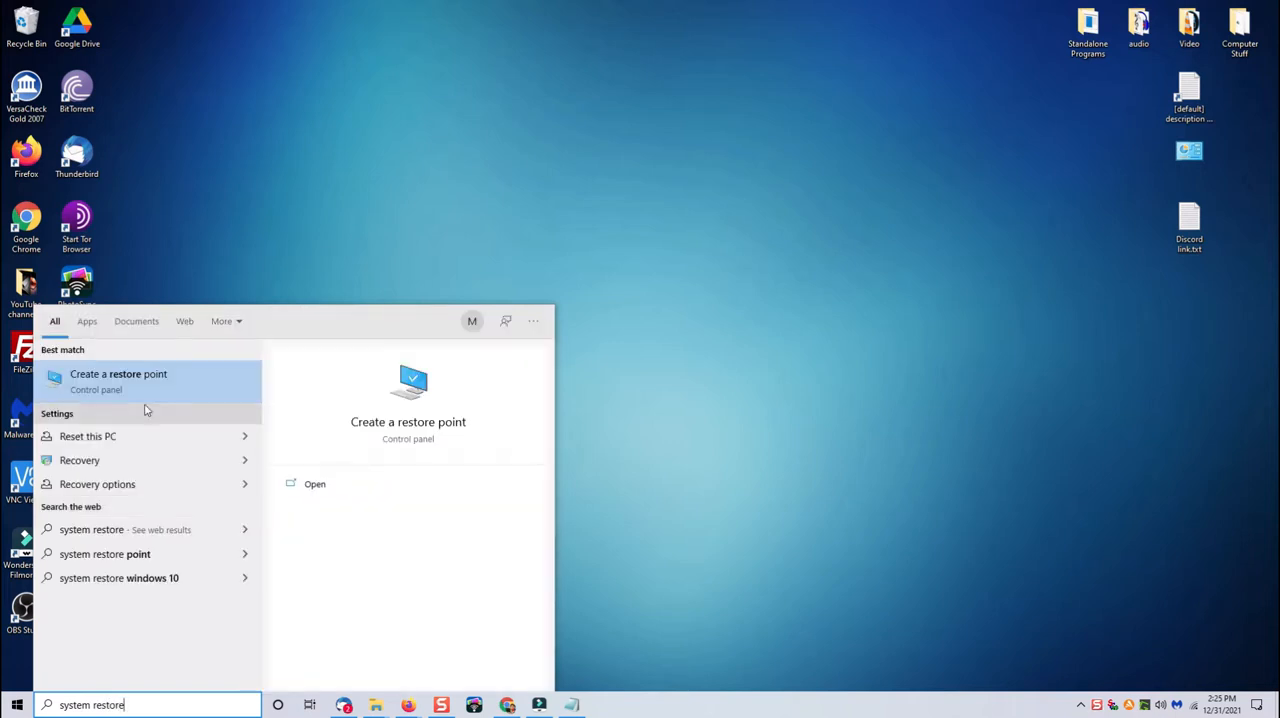
left_click(118, 380)
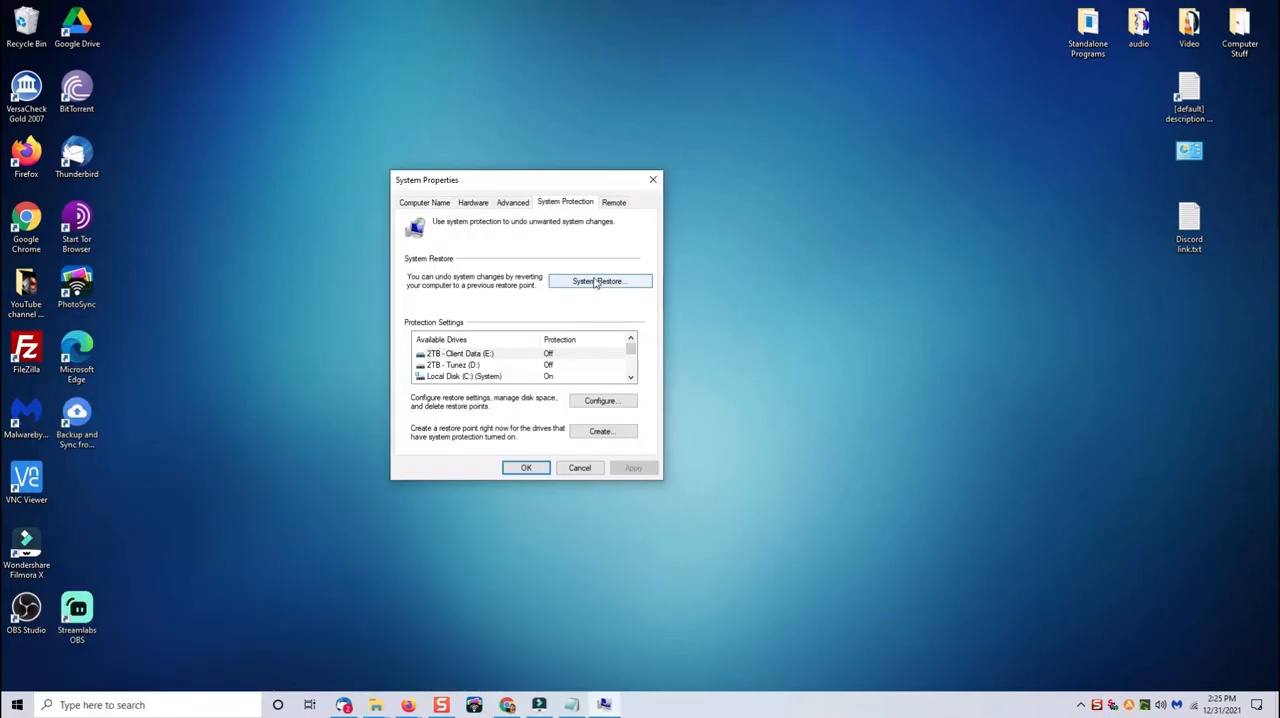
left_click(600, 280)
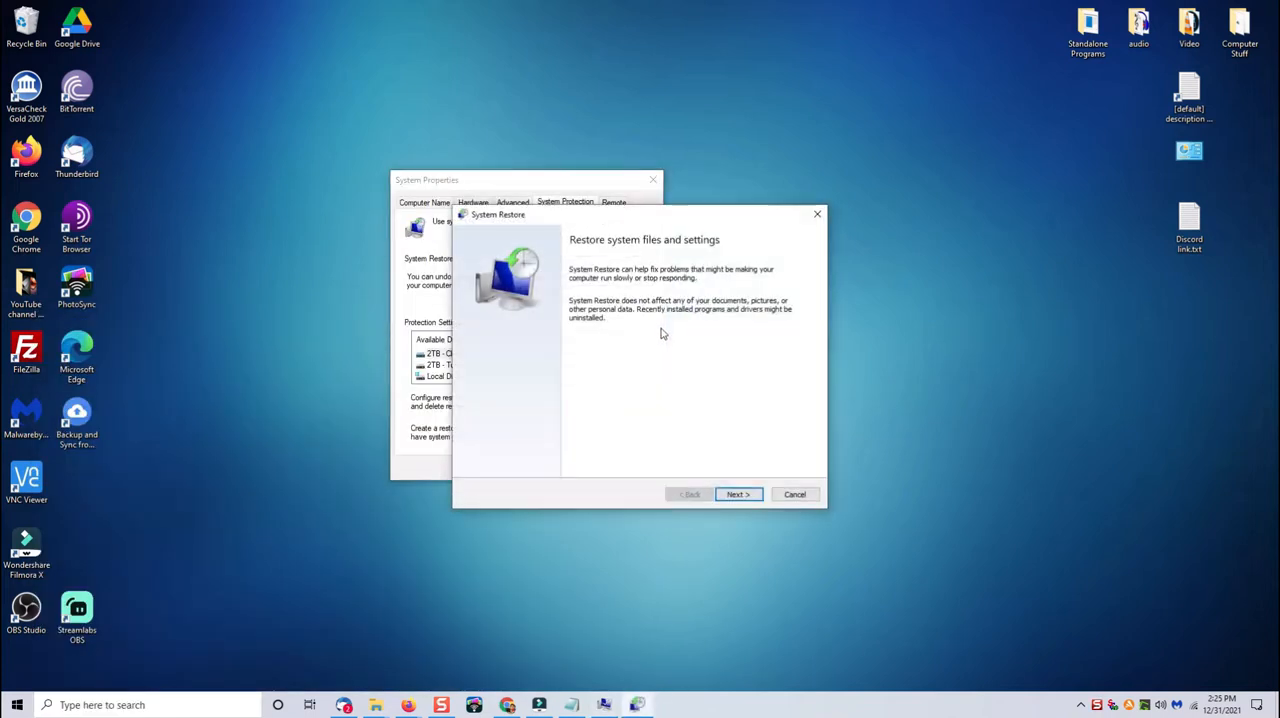
left_click(738, 494)
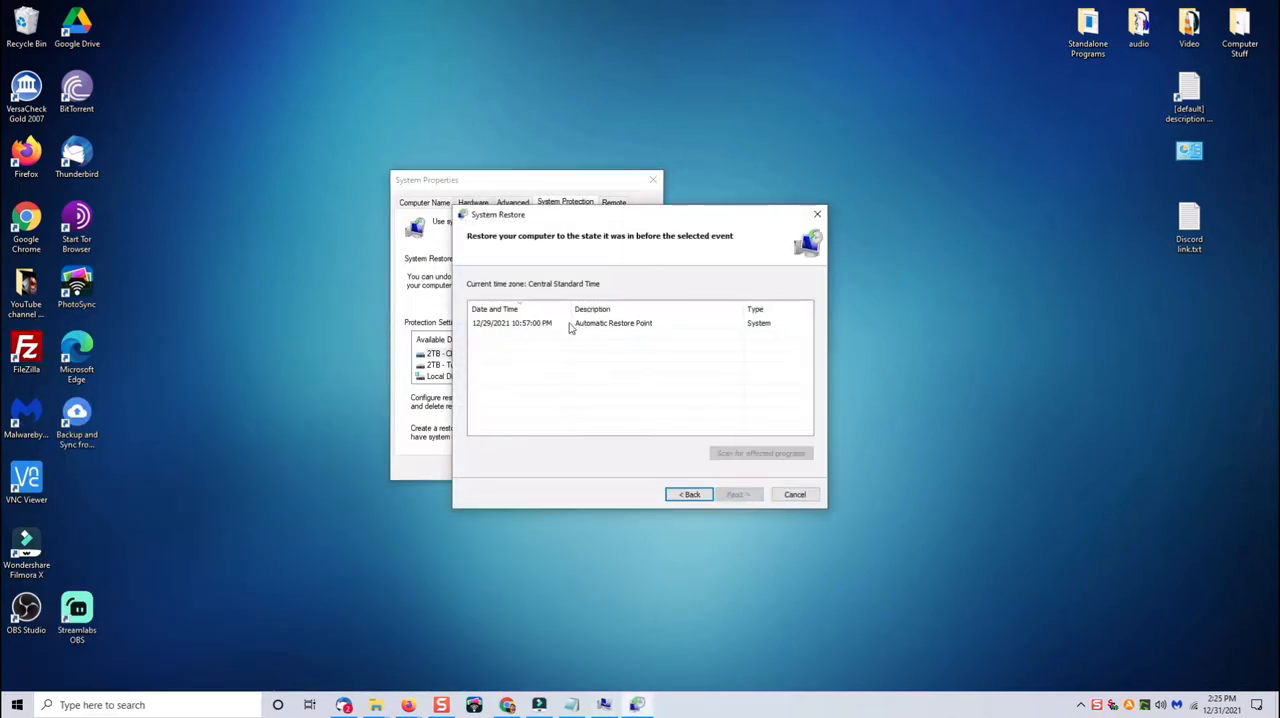
left_click(612, 324)
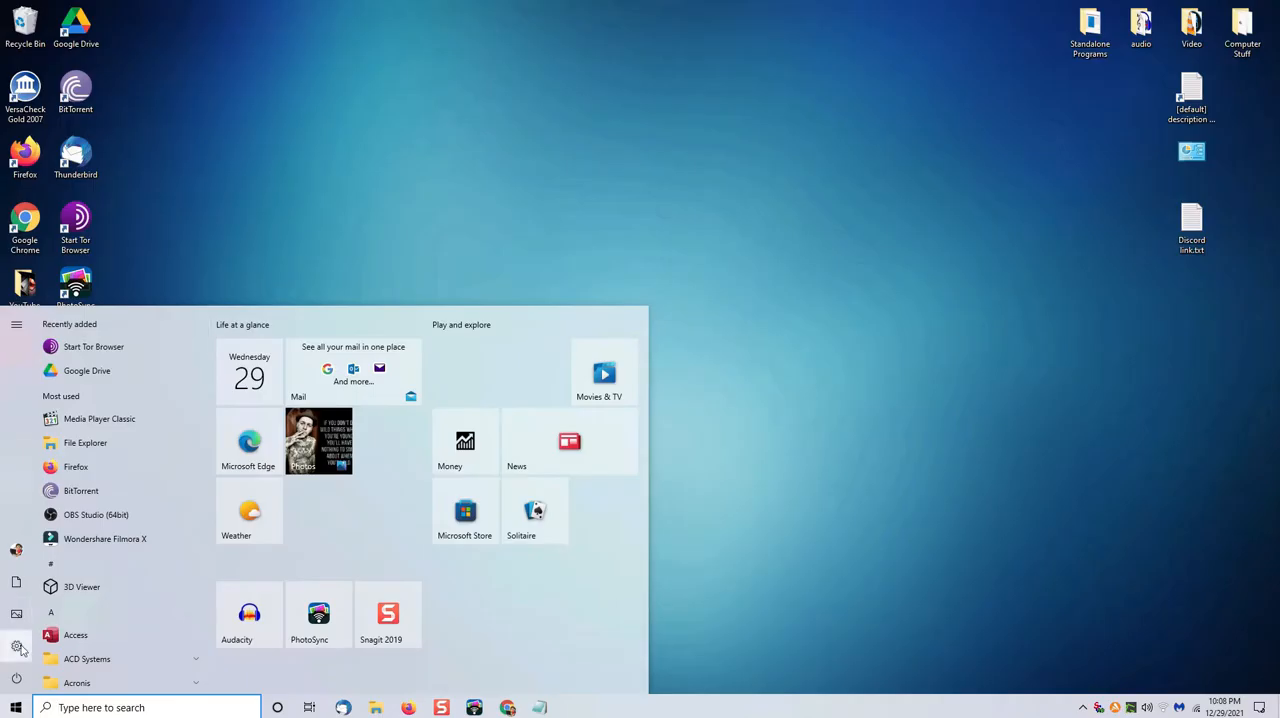
Step: Remove the HP DeskJet 2700 series from Printers & scanners in Settings
left_click(16, 648)
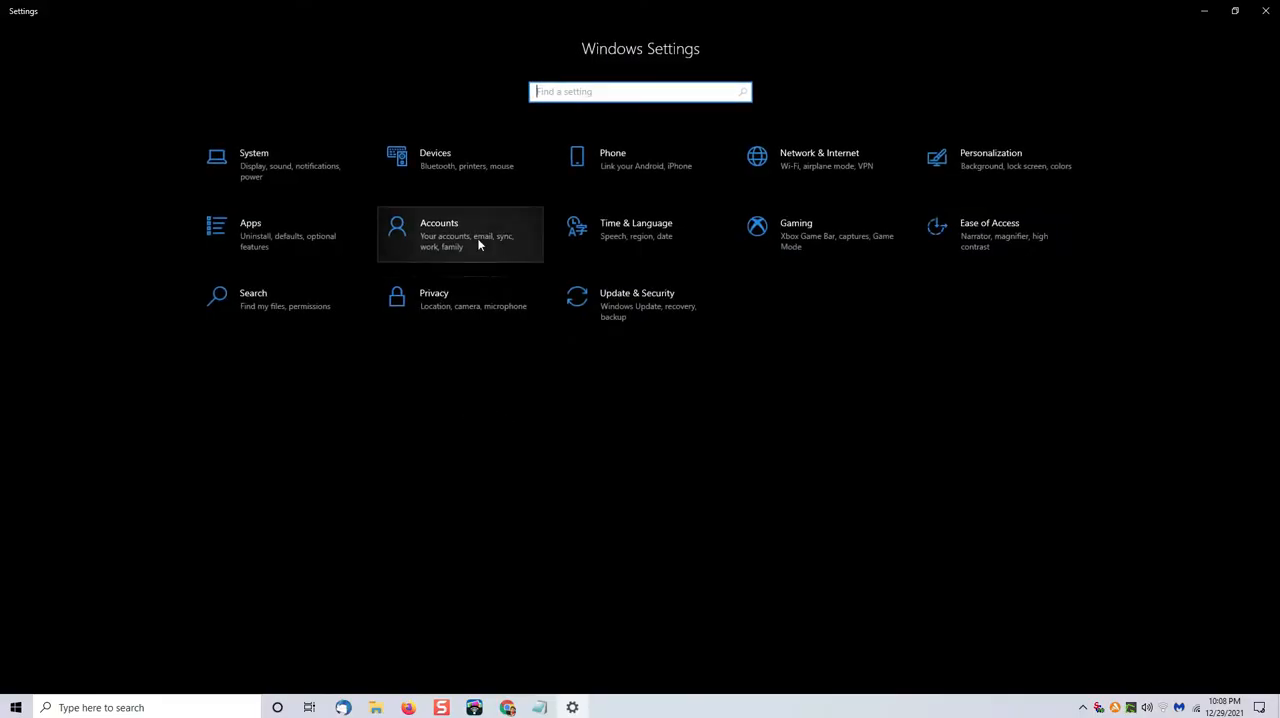
left_click(436, 160)
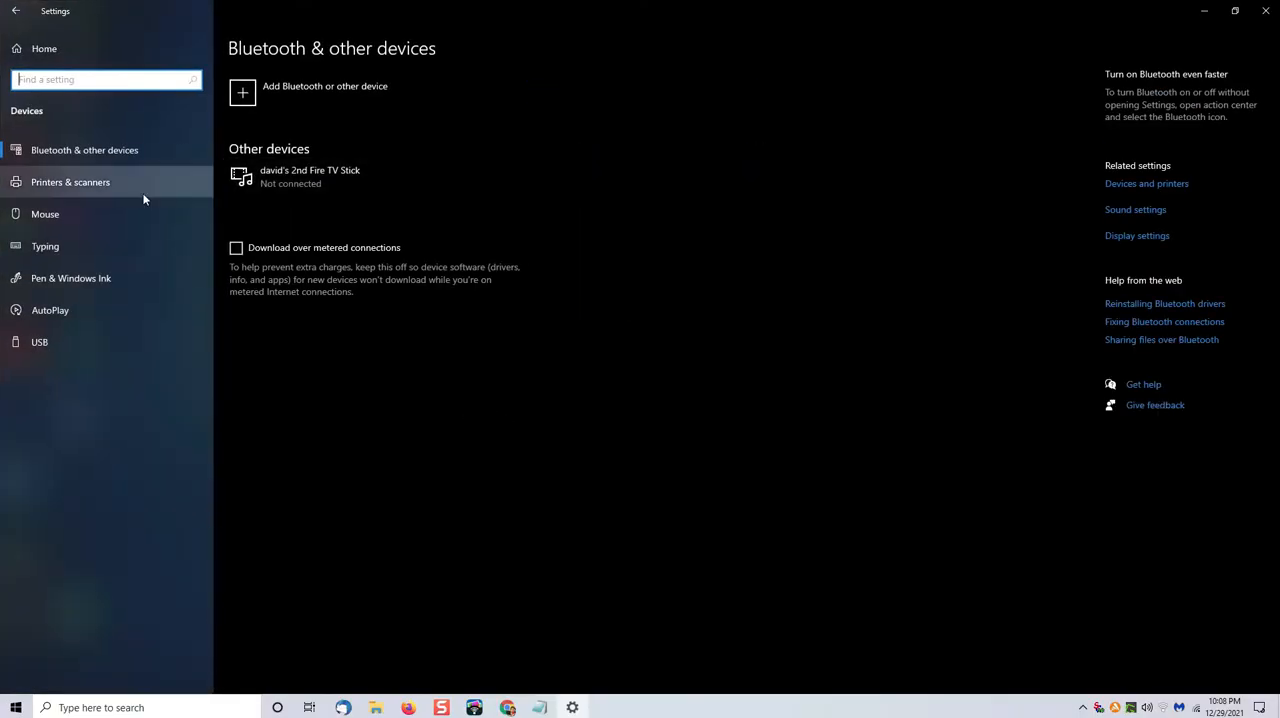
left_click(70, 182)
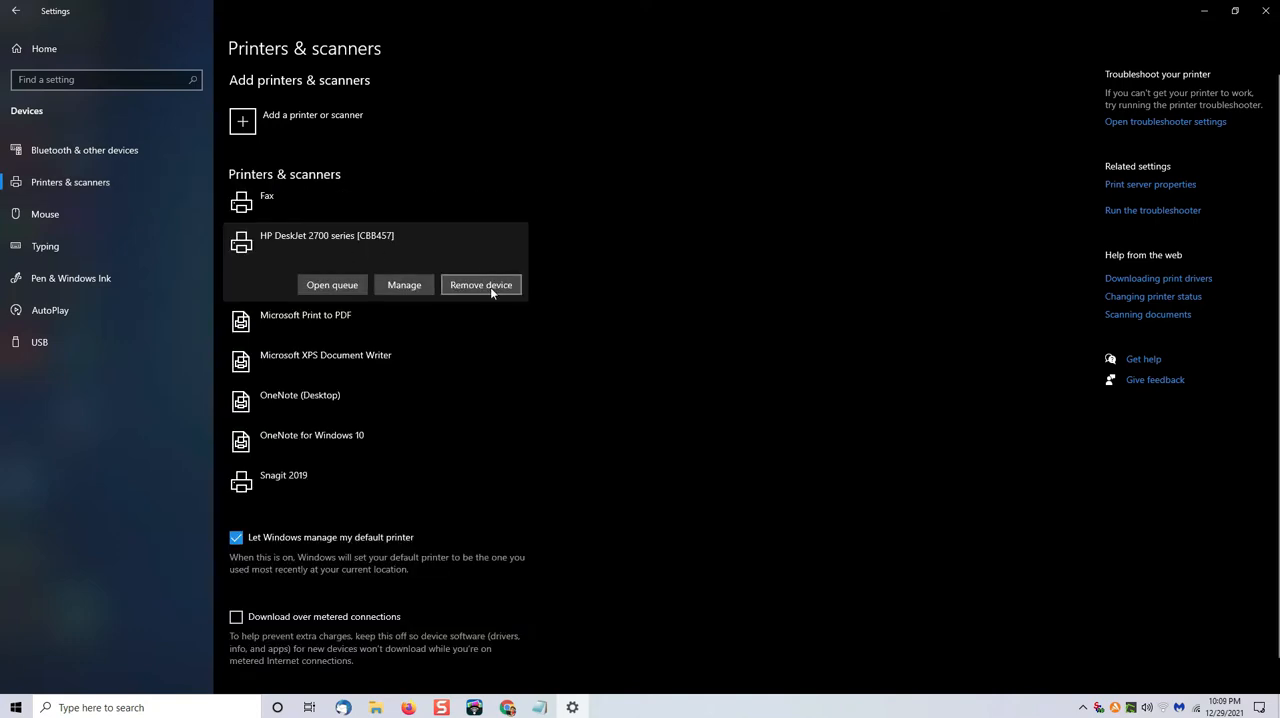
left_click(16, 12)
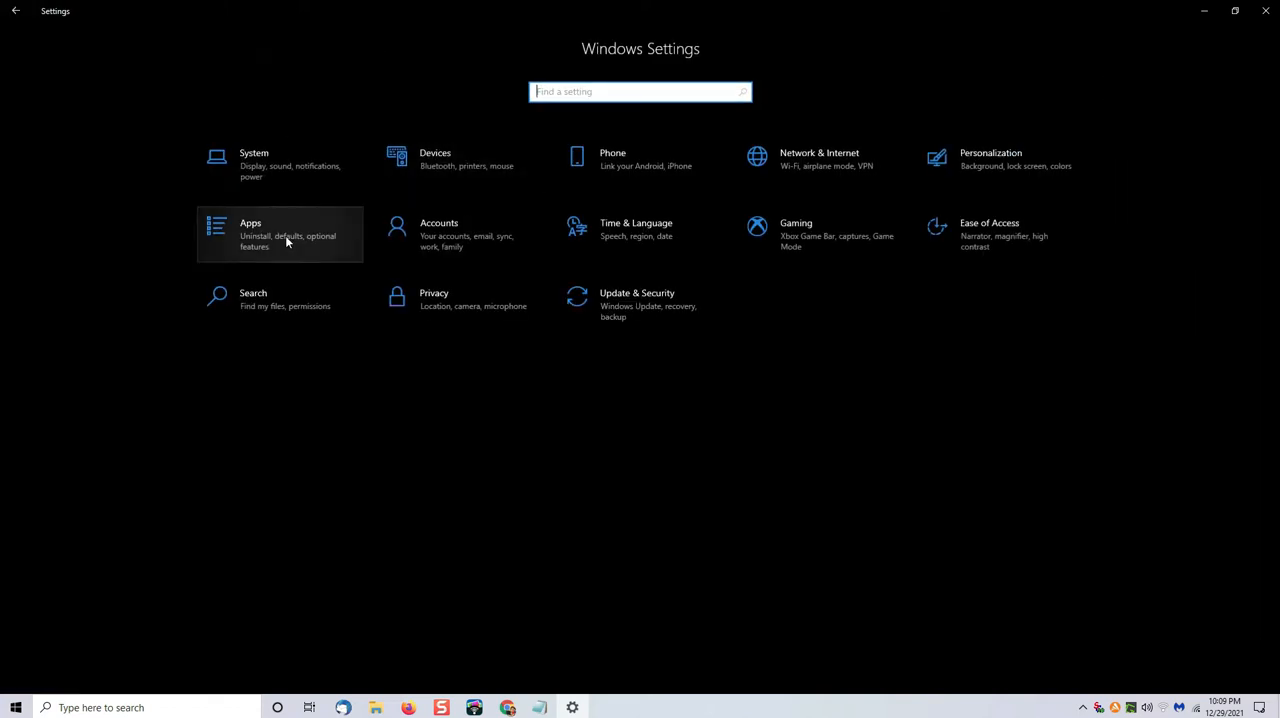
left_click(280, 234)
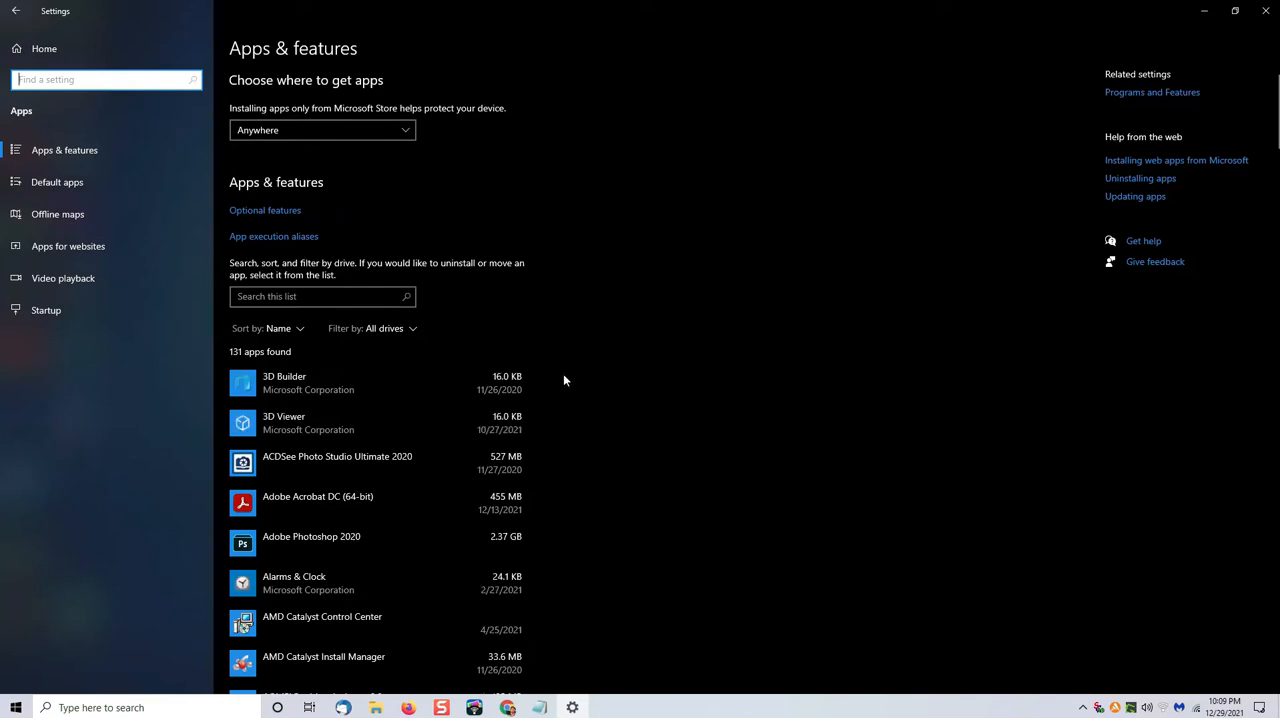
mouse_move(570, 374)
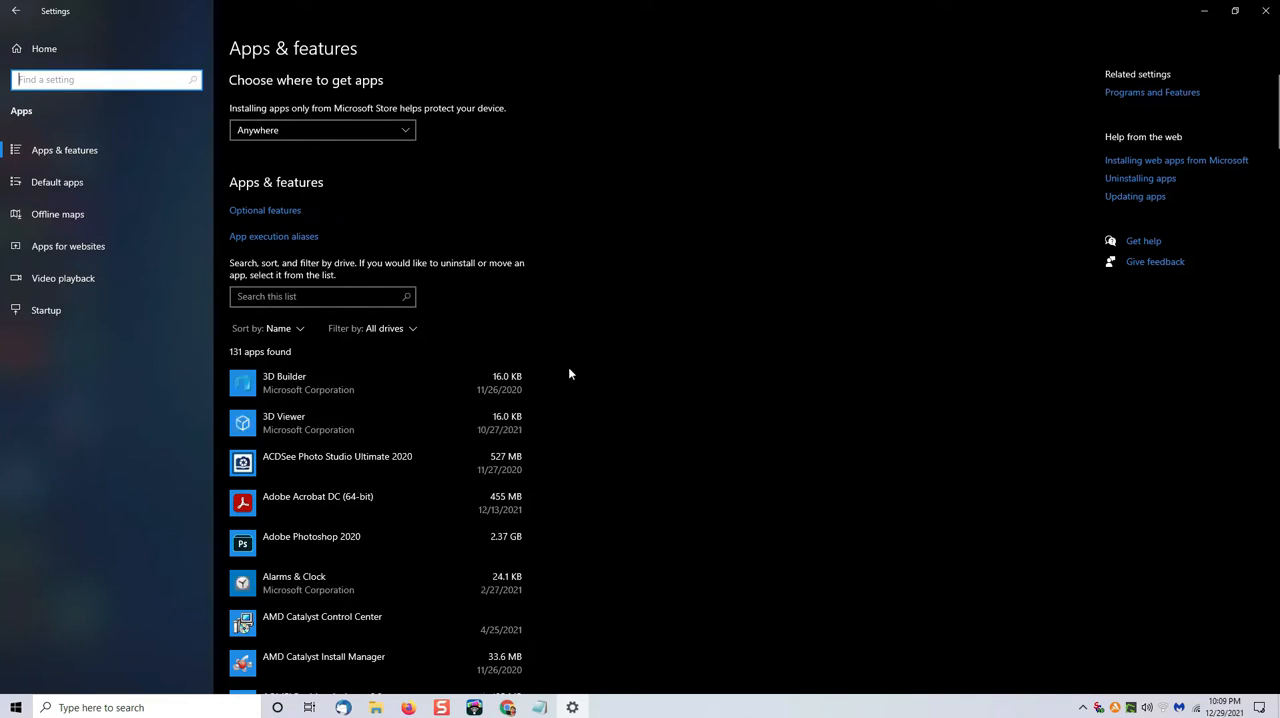
scroll("down", 3)
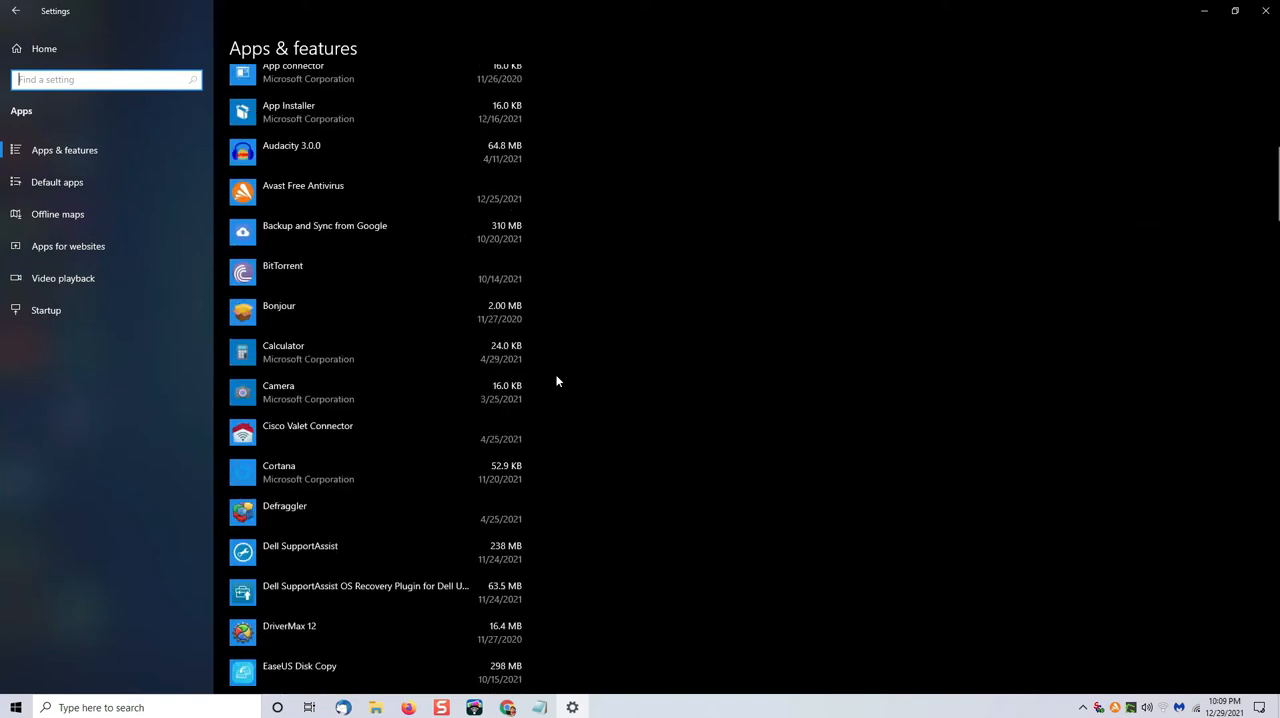
scroll("down", 3)
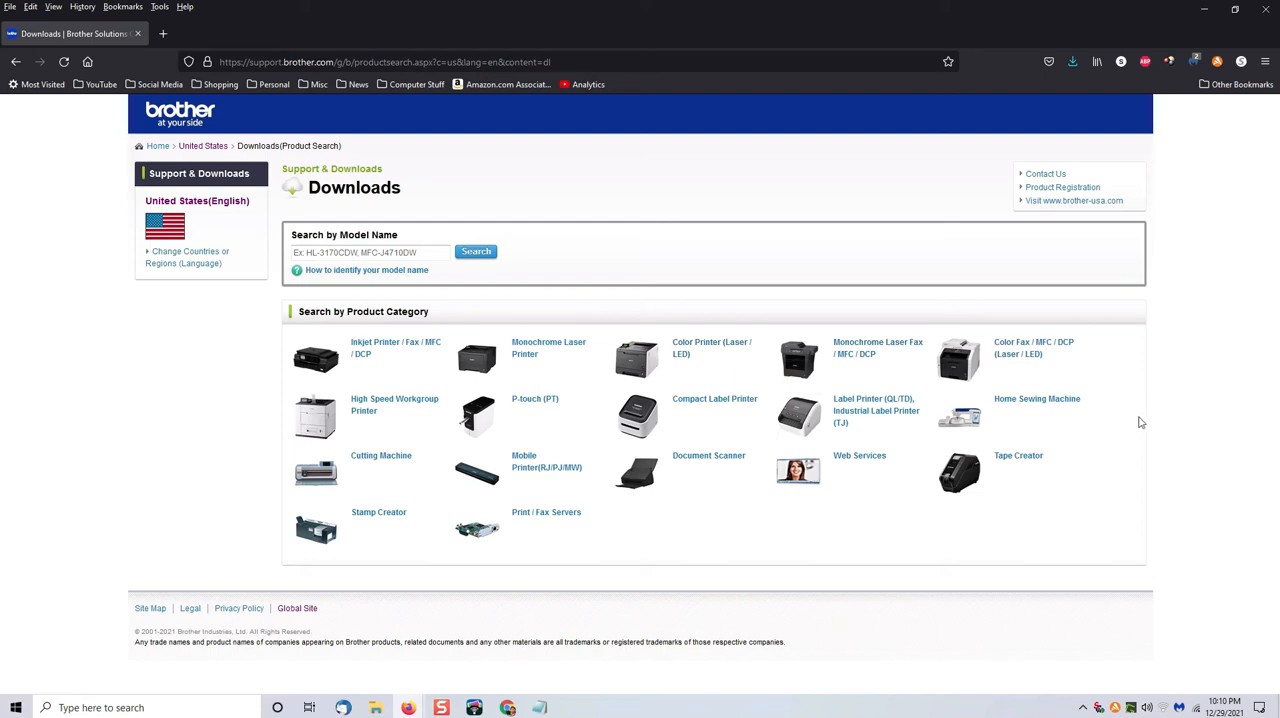
mouse_move(1144, 422)
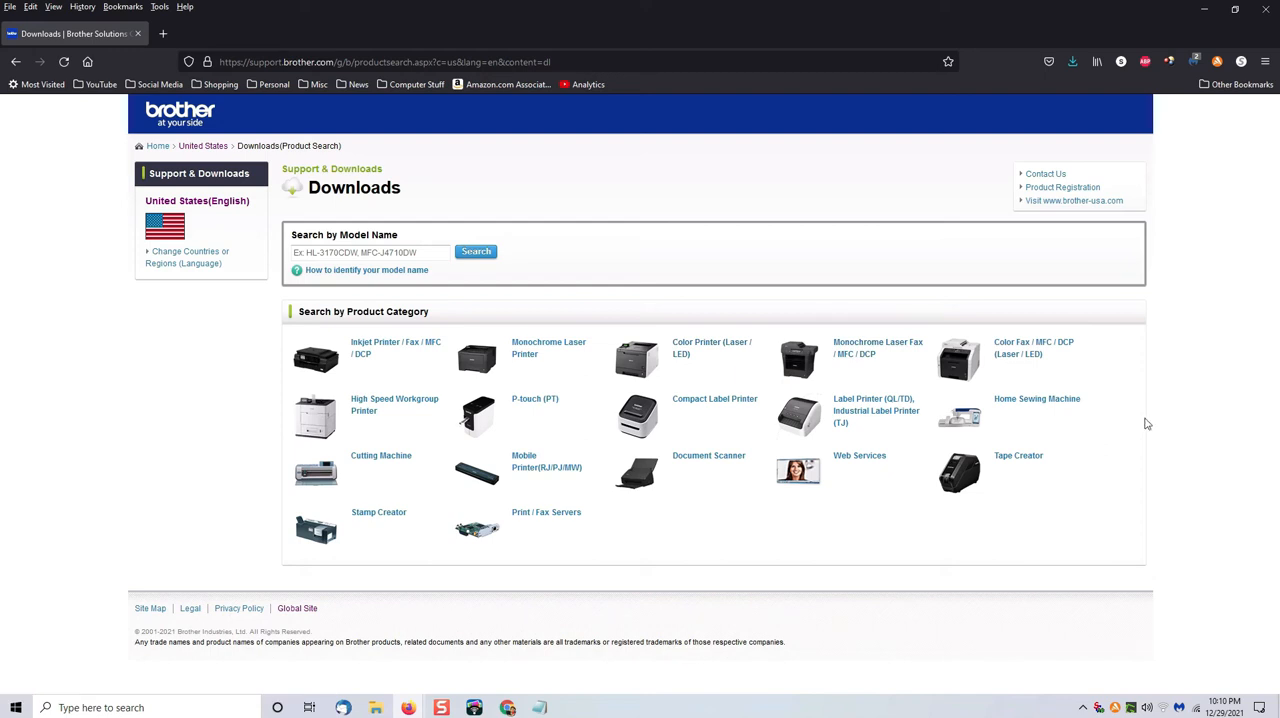
Step: Google the Brother MFC-7860DW driver and open its support.brother.com Downloads page
type("download Br")
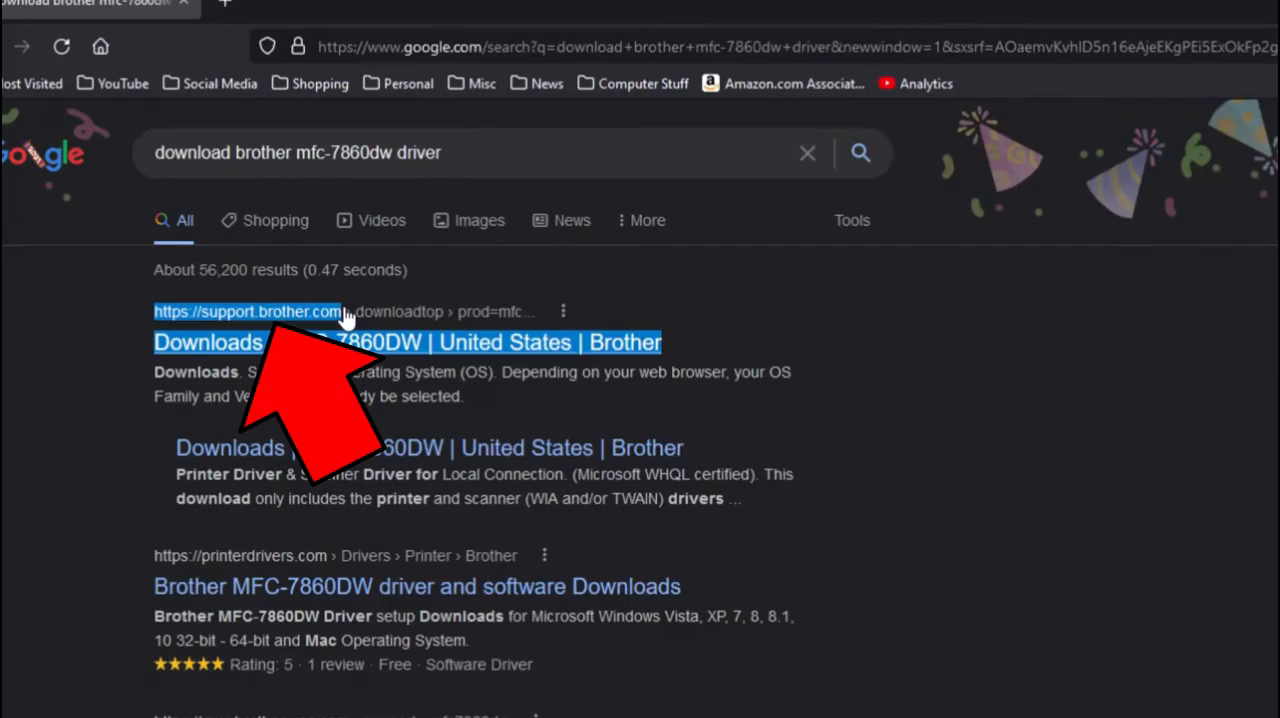
left_click(406, 342)
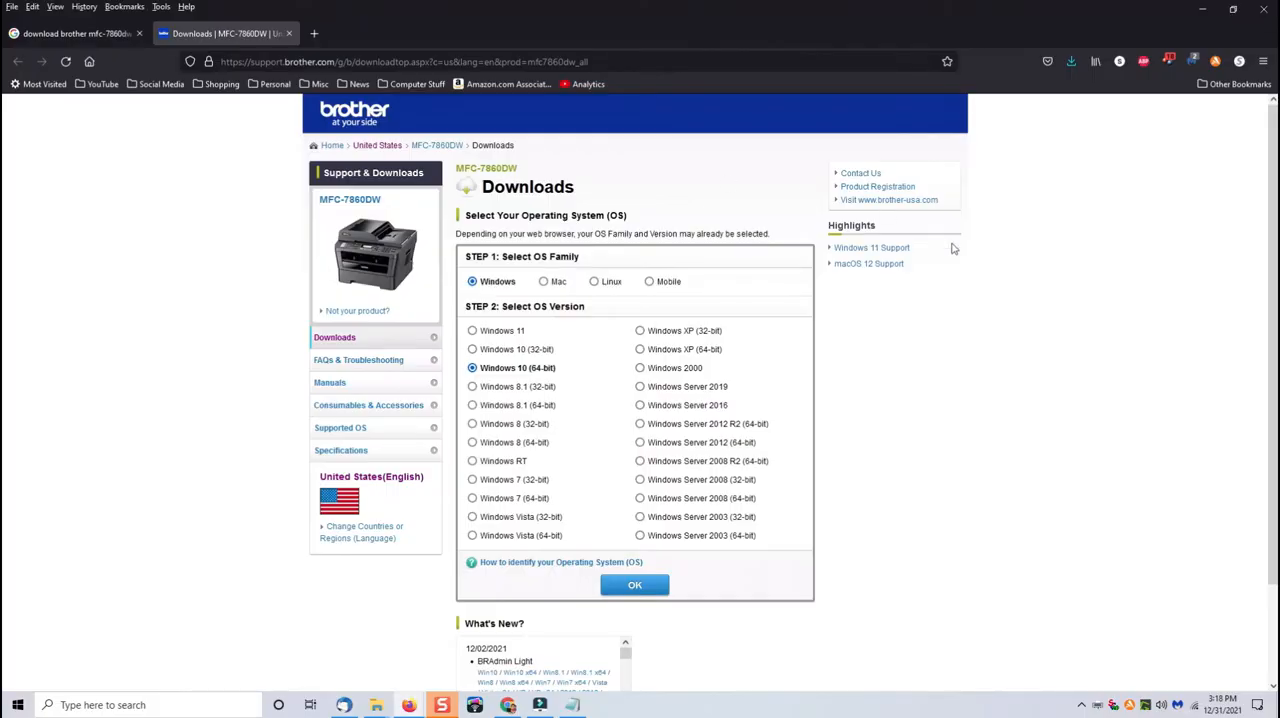
mouse_move(952, 248)
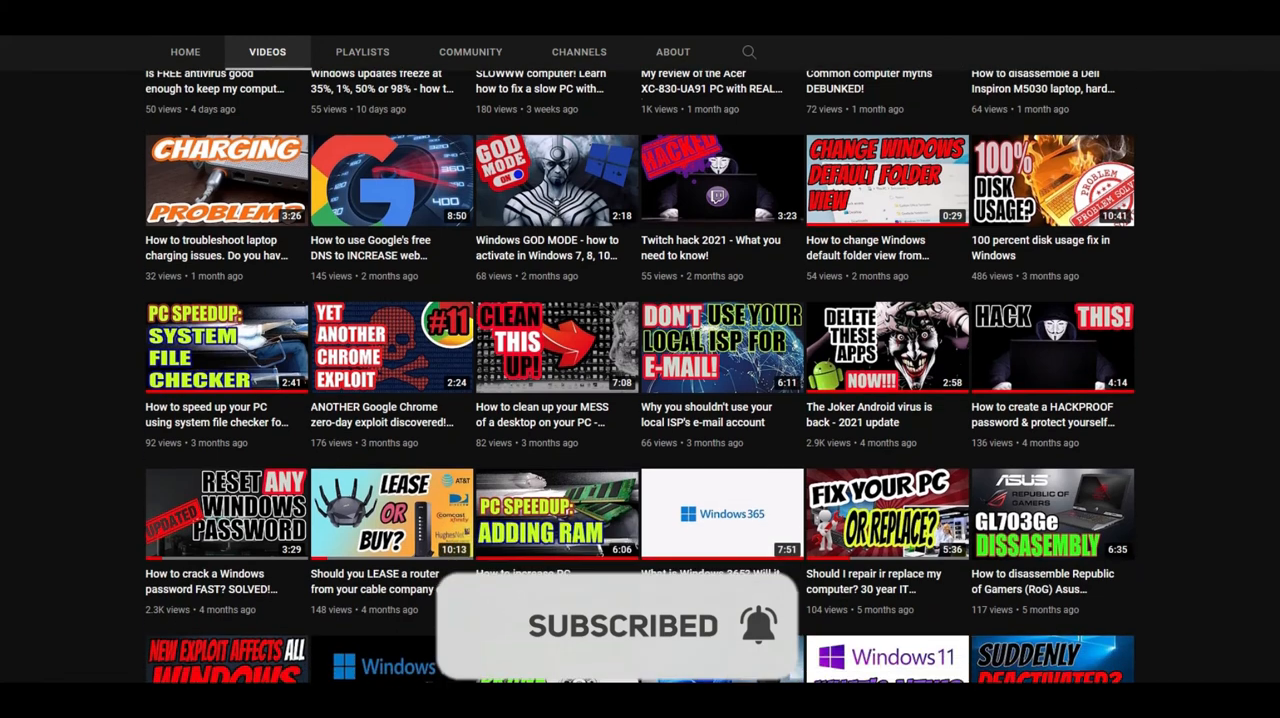
scroll("down", 3)
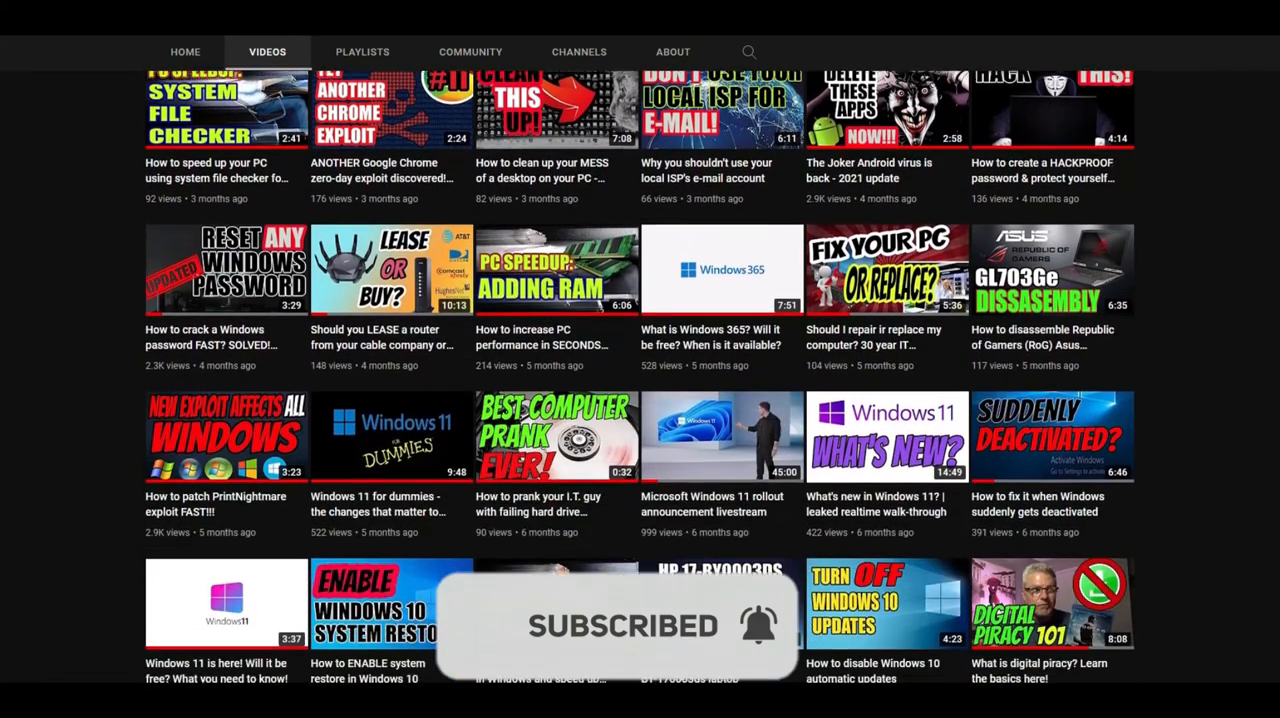